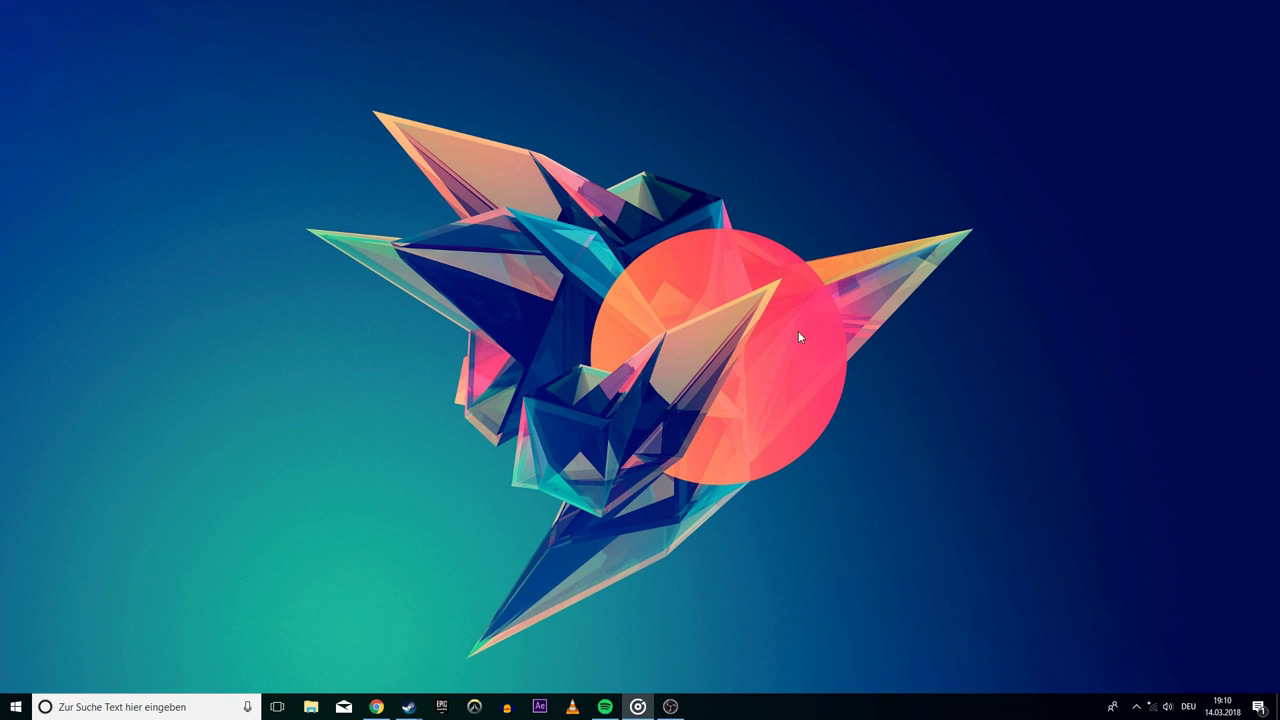
{"action": "mouse_move", "coordinate": [426, 476]}
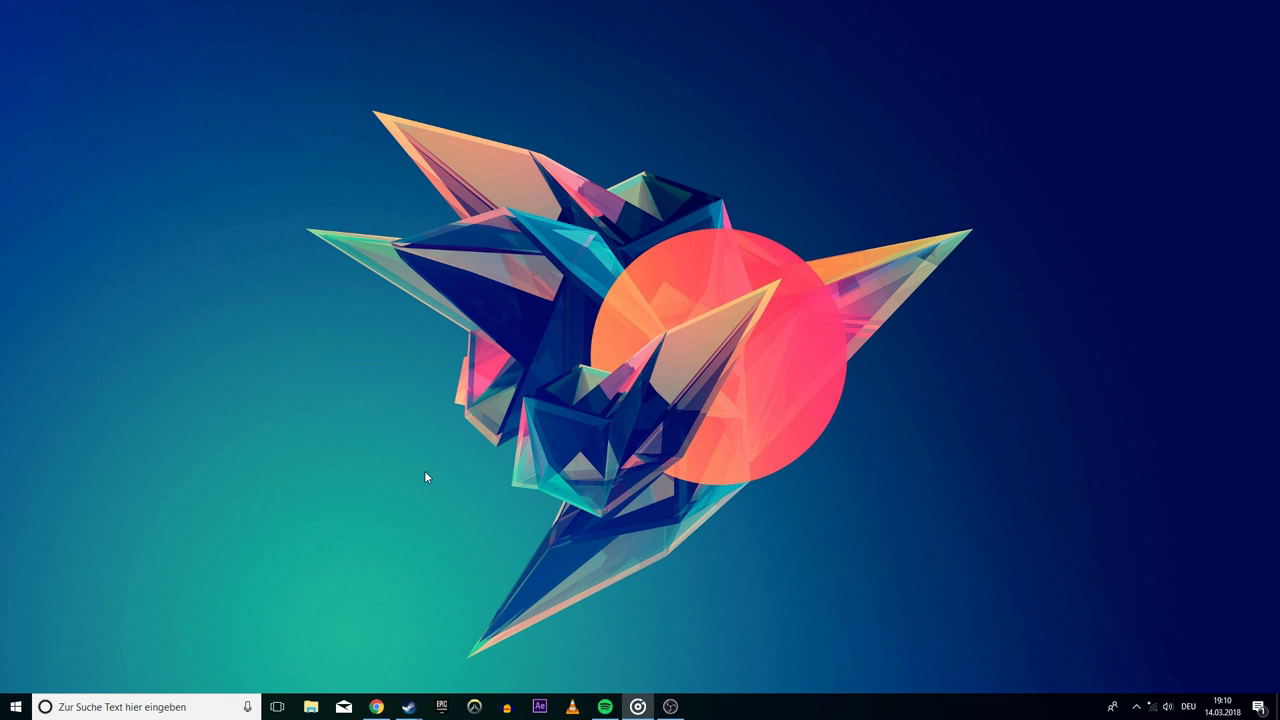
Bring up the Steam library window from the taskbar, showing Counter-Strike: Global Offensive.
{"action": "left_click", "coordinate": [410, 706]}
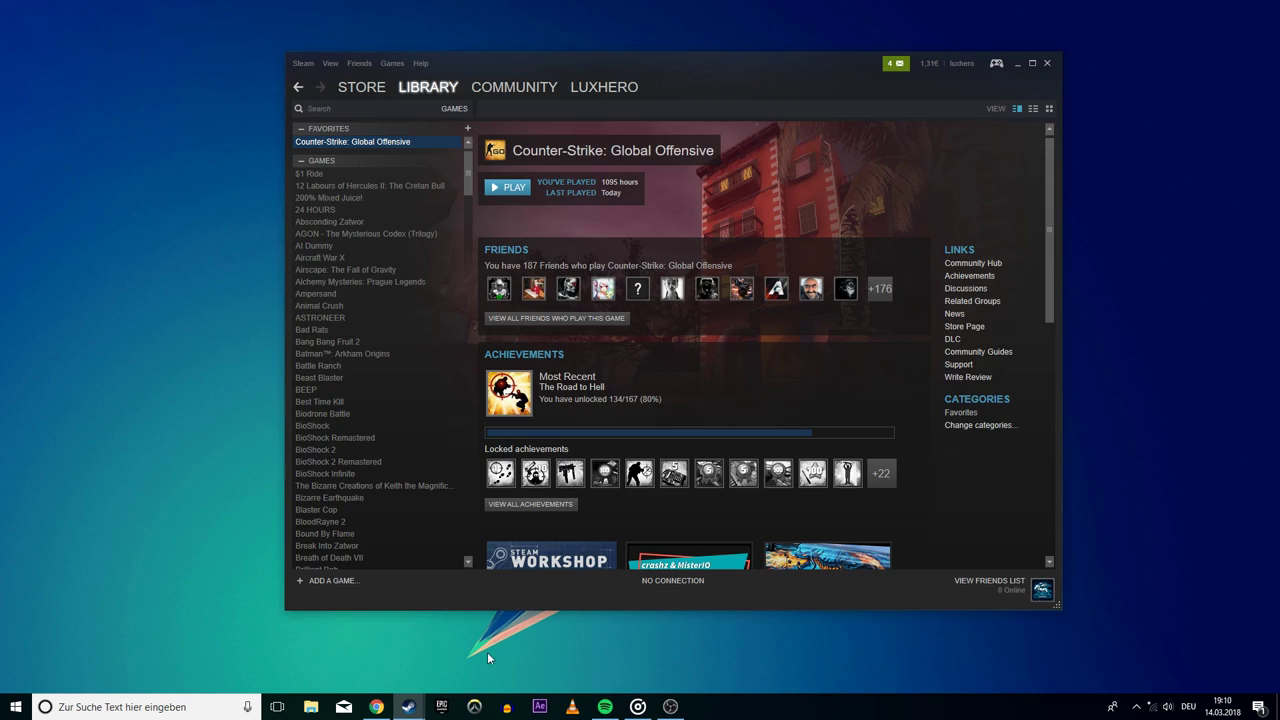
{"action": "mouse_move", "coordinate": [222, 308]}
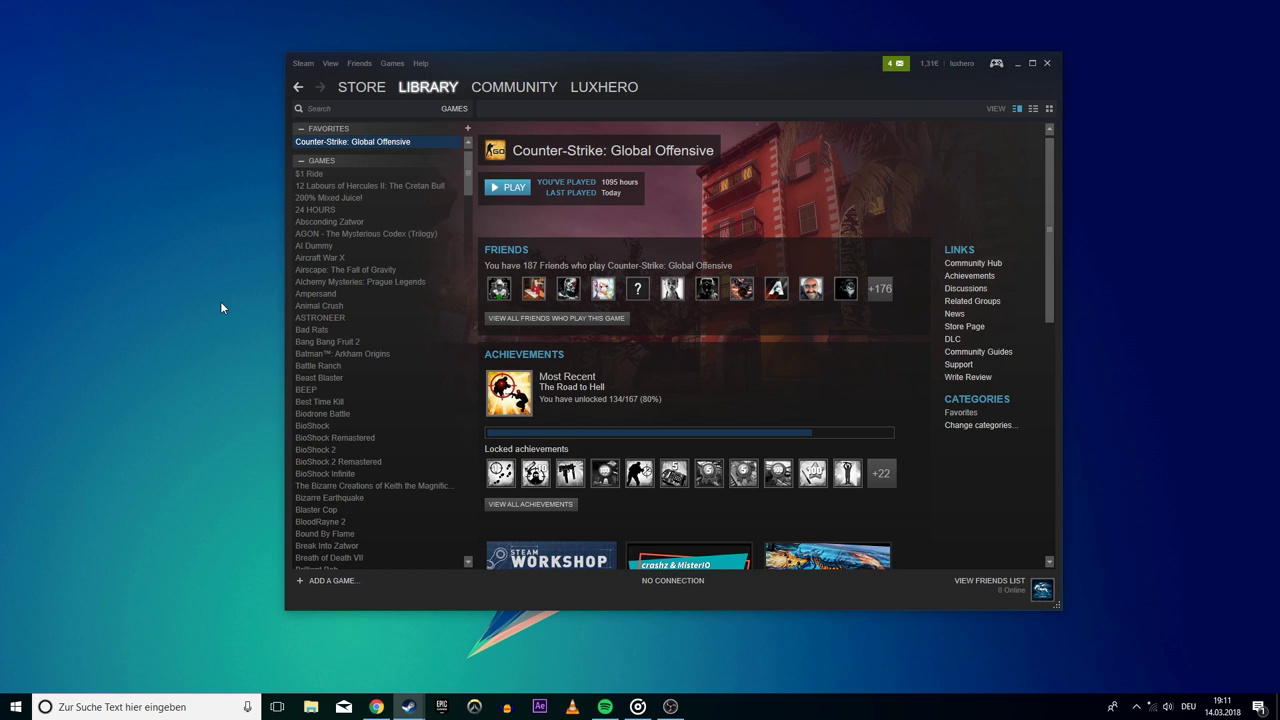
{"action": "mouse_move", "coordinate": [312, 120]}
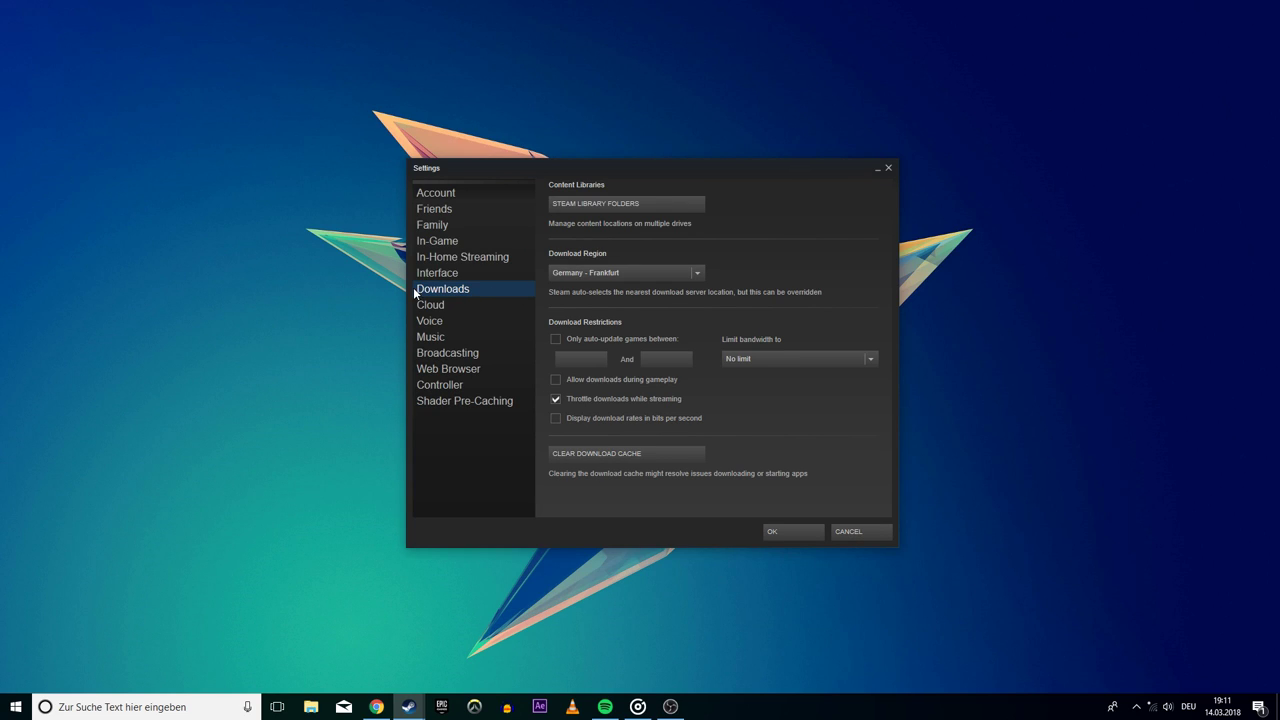
Run Repair Library Folder on D:\Chicken in Steam Library Folders, then close settings with OK.
{"action": "left_click", "coordinate": [626, 203]}
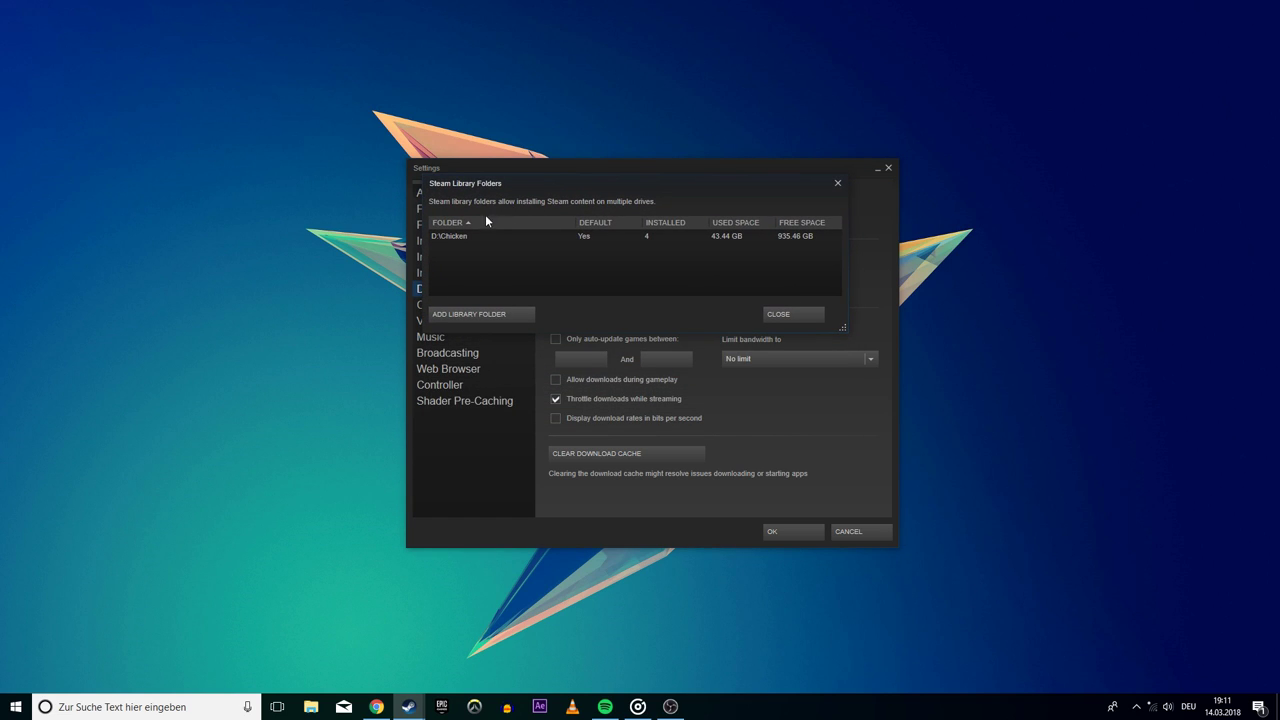
{"action": "mouse_move", "coordinate": [457, 238]}
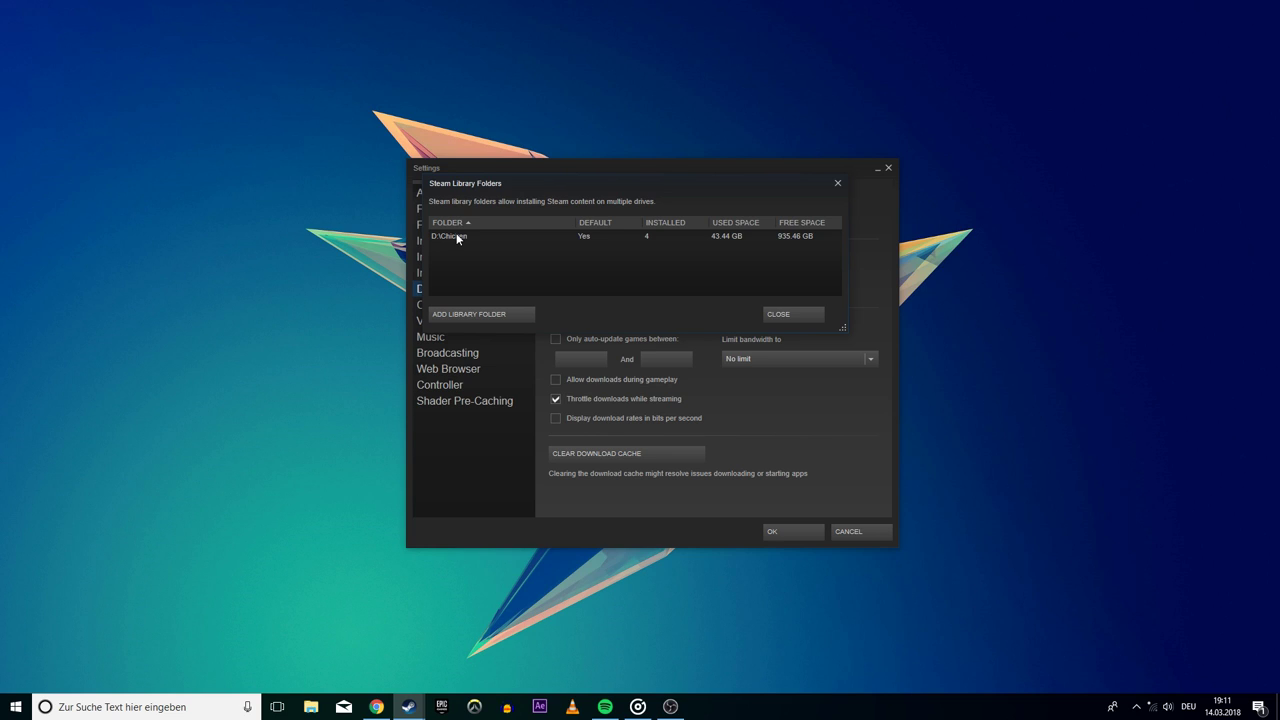
{"action": "mouse_move", "coordinate": [663, 242]}
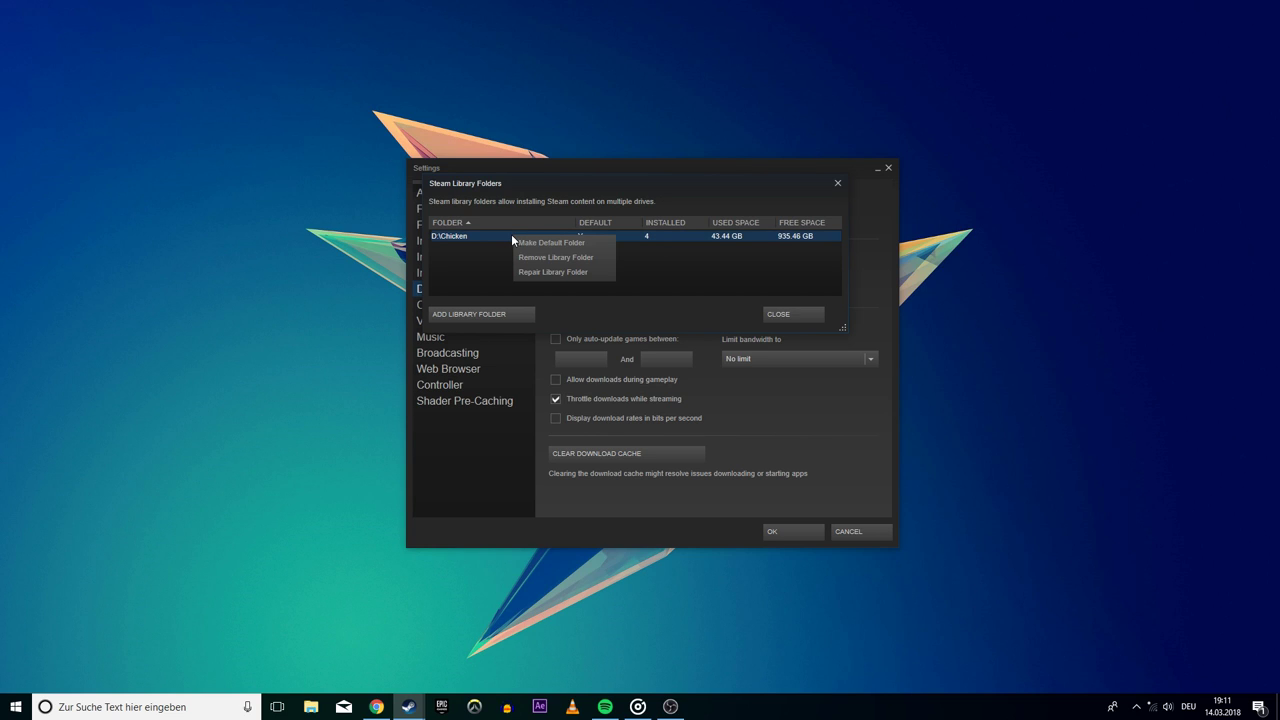
{"action": "mouse_move", "coordinate": [577, 278]}
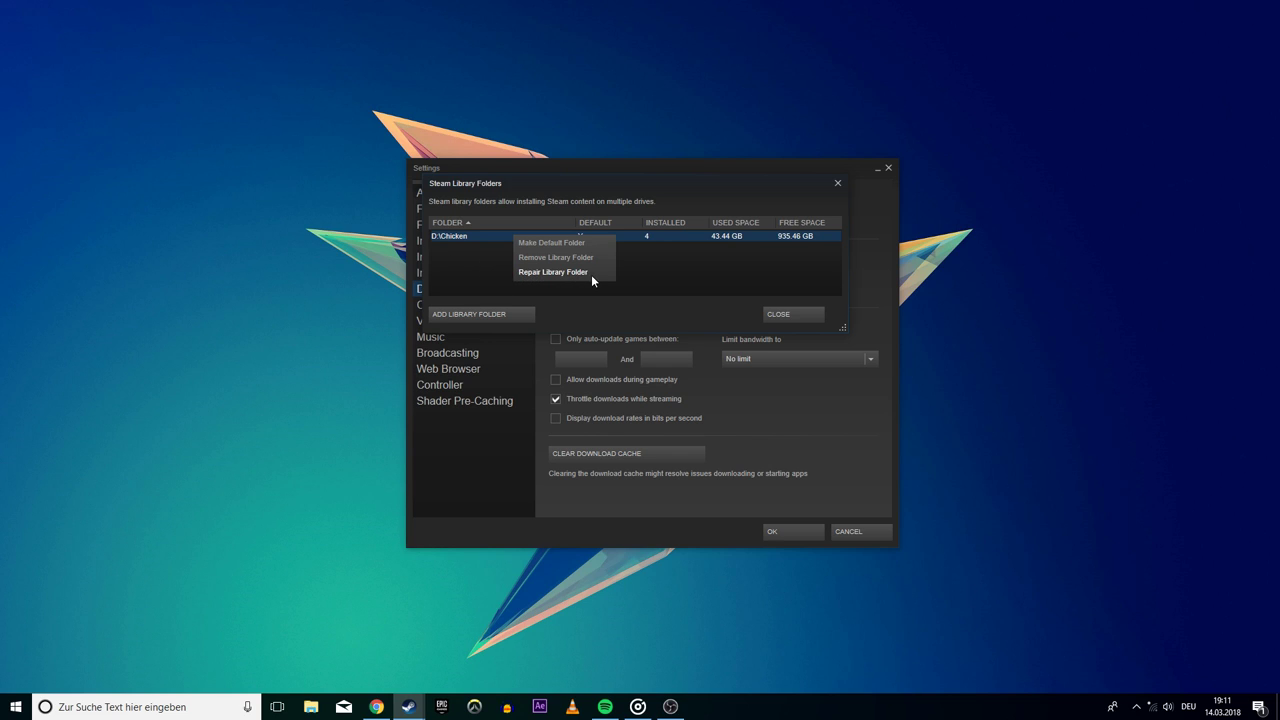
{"action": "mouse_move", "coordinate": [546, 273]}
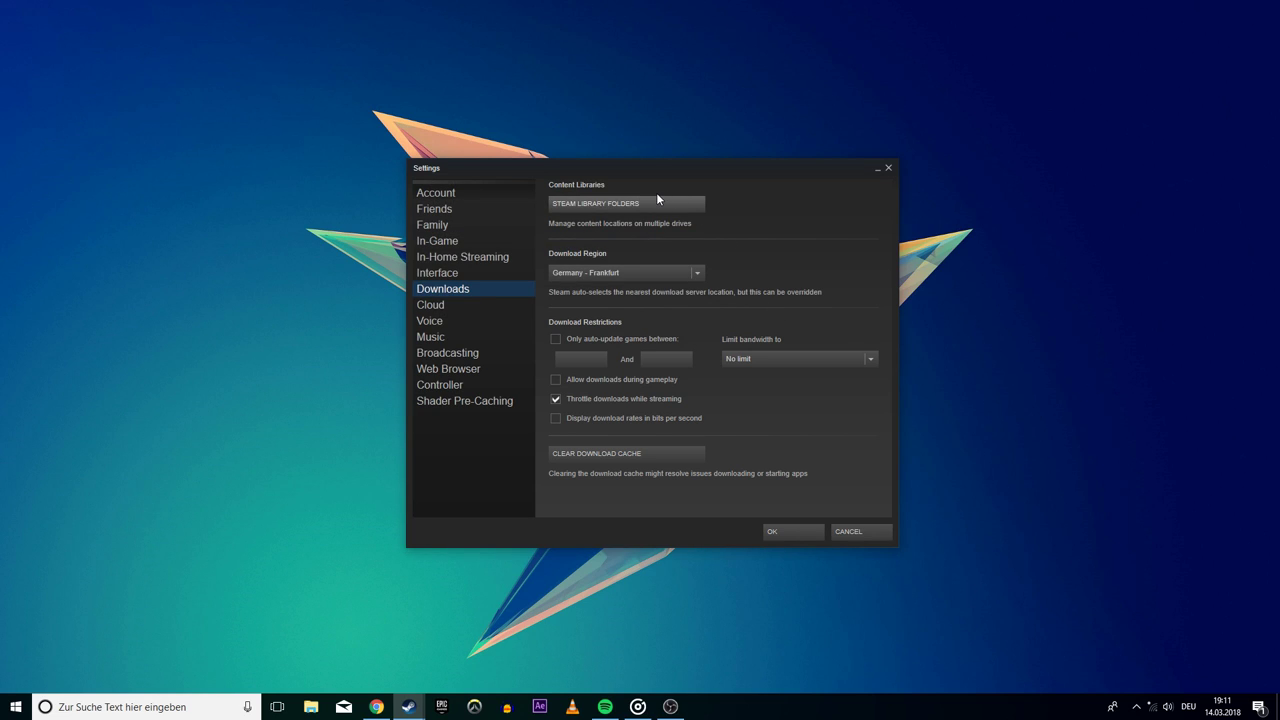
{"action": "left_click", "coordinate": [624, 203]}
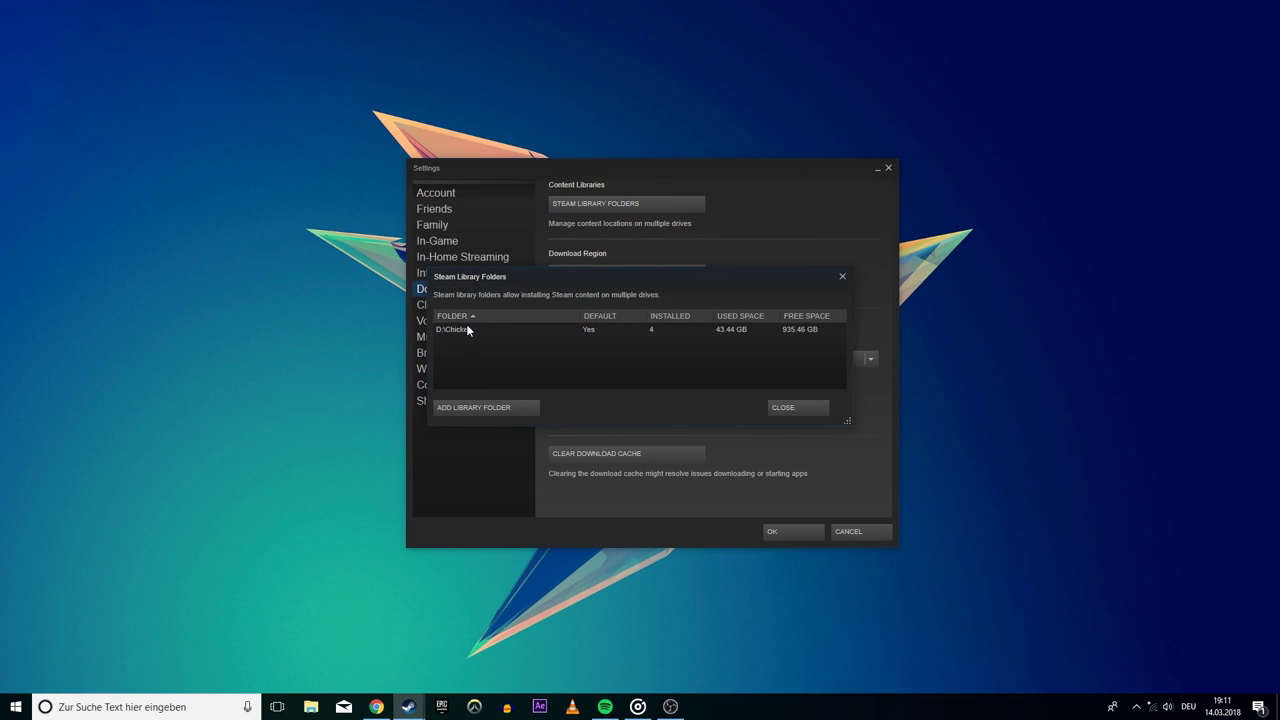
{"action": "right_click", "coordinate": [455, 329]}
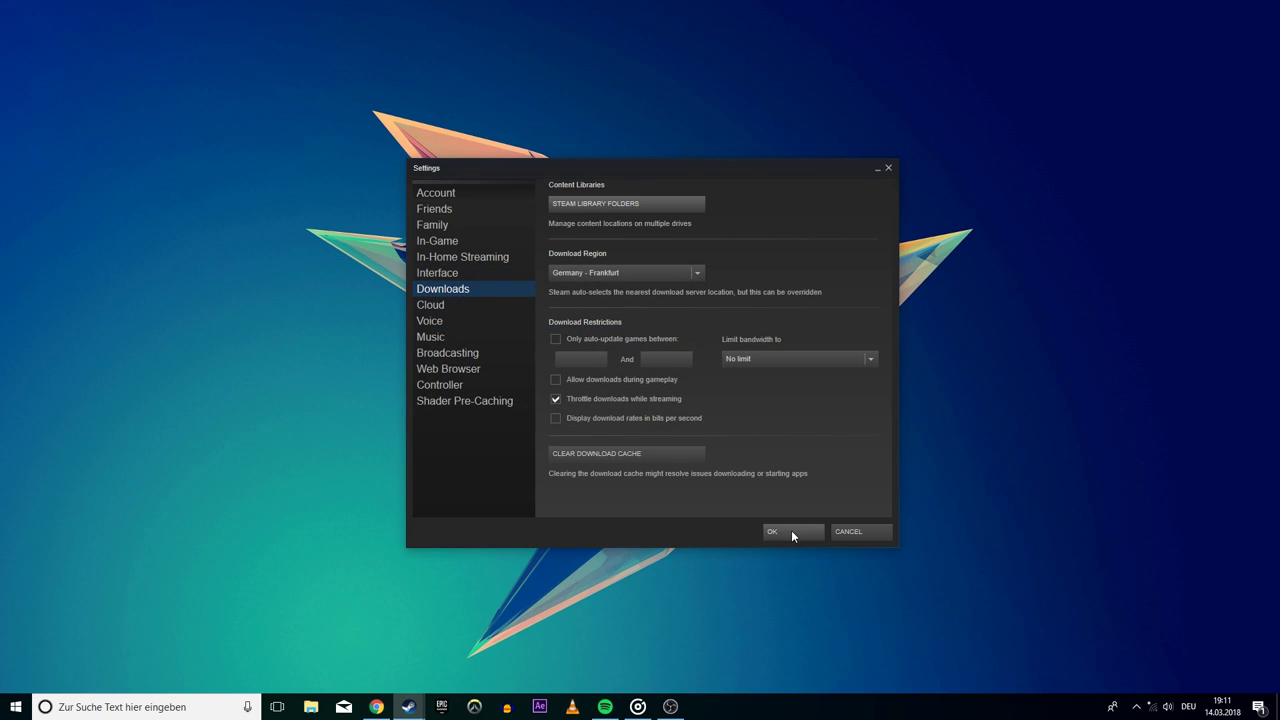
{"action": "left_click", "coordinate": [792, 531]}
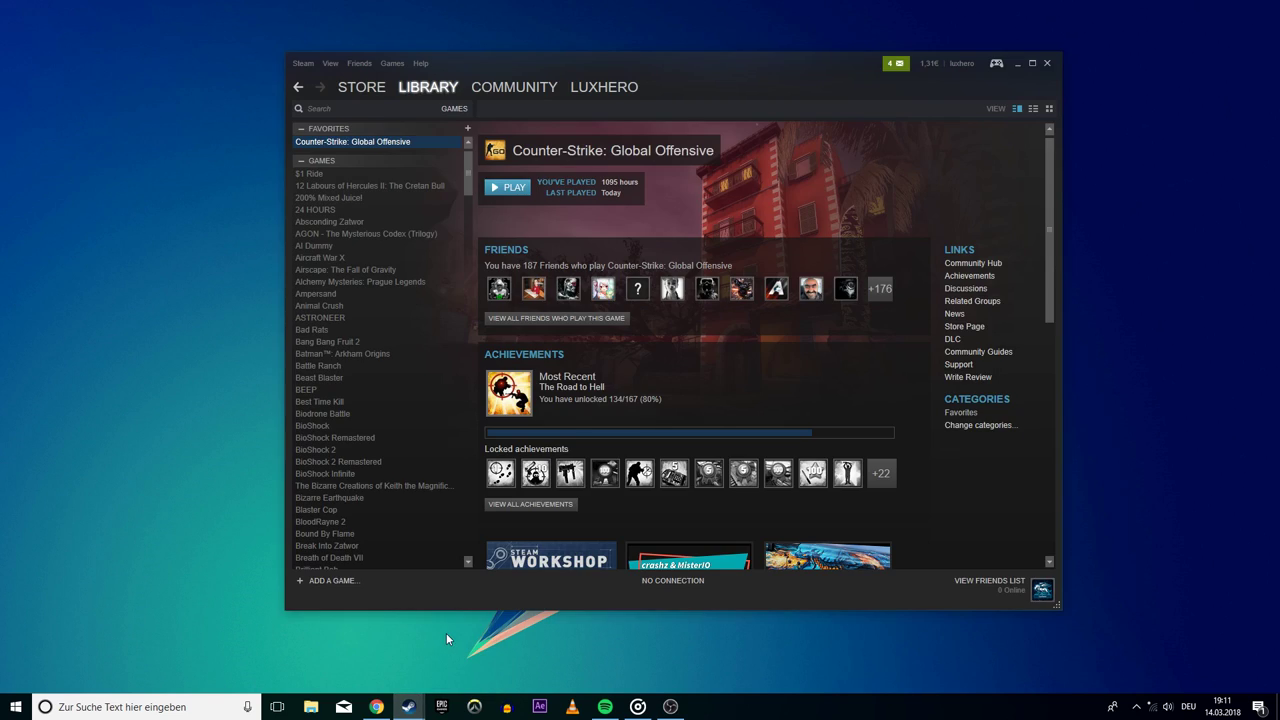